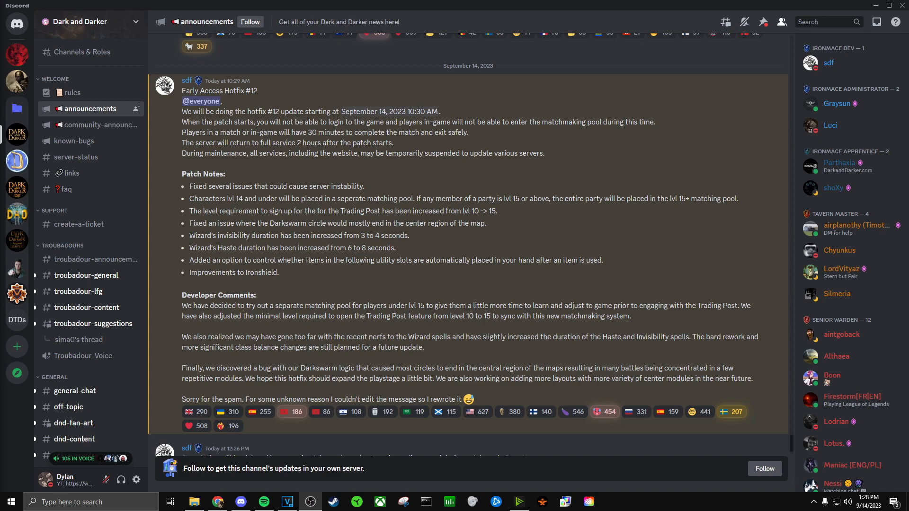
Add your own flag reaction to the Hotfix #12 announcement, raising its count from 209 to 210
{"action": "left_click", "coordinate": [292, 412]}
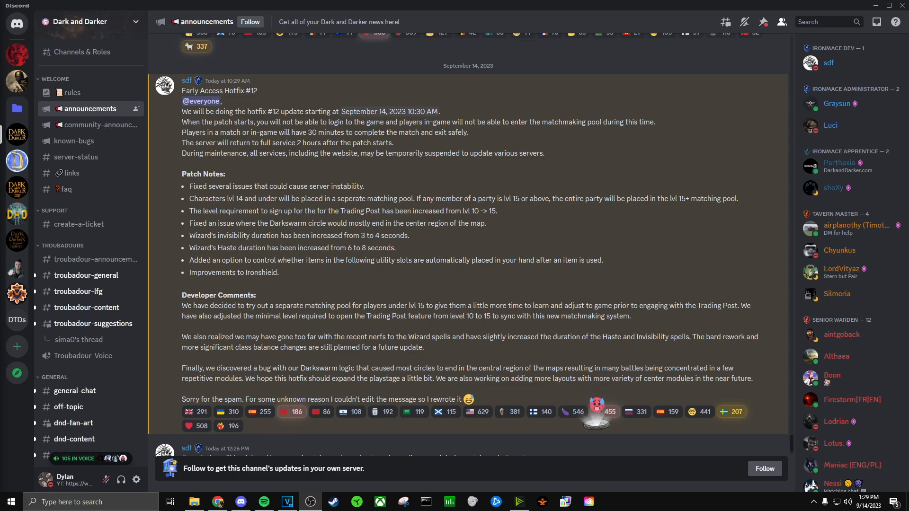
{"action": "left_click", "coordinate": [580, 412]}
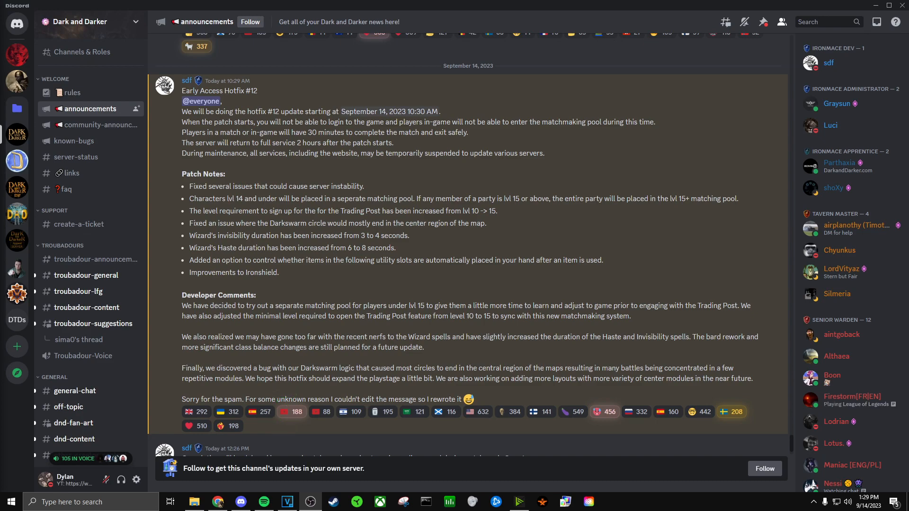
{"action": "left_click", "coordinate": [732, 412]}
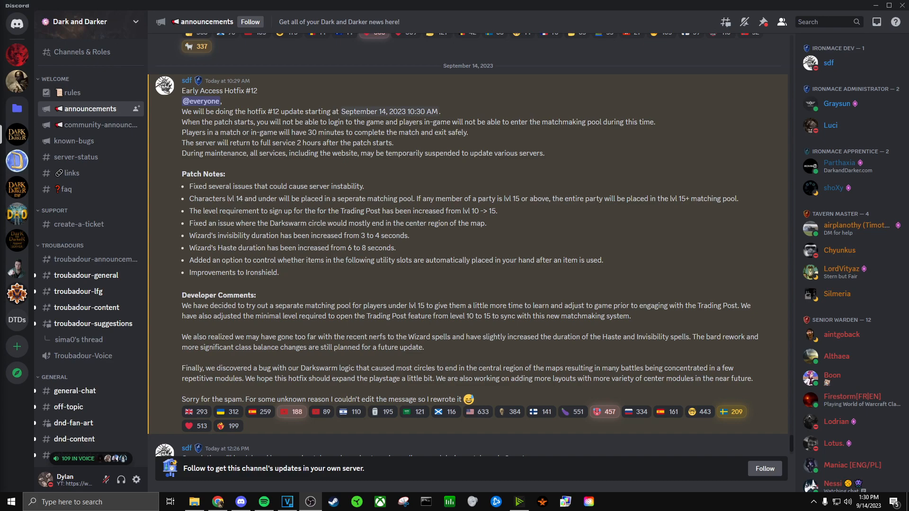
{"action": "left_click", "coordinate": [196, 426]}
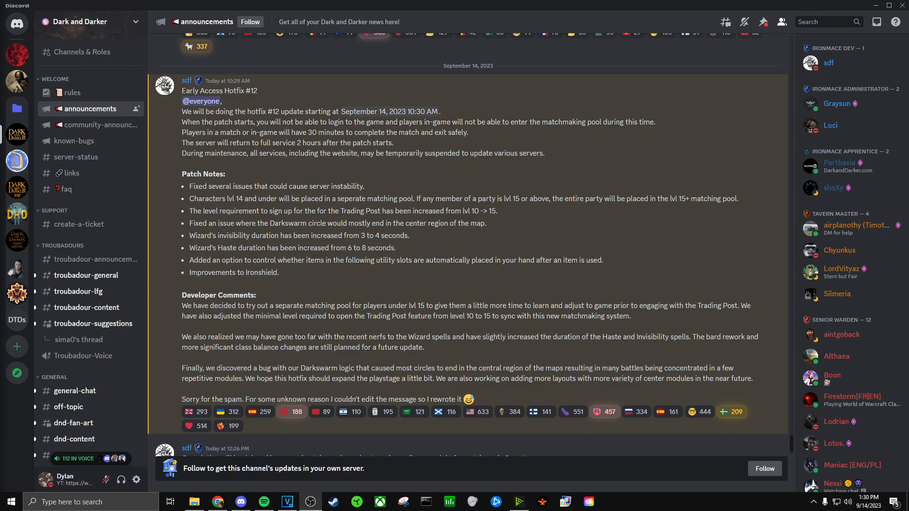
{"action": "left_click", "coordinate": [595, 412]}
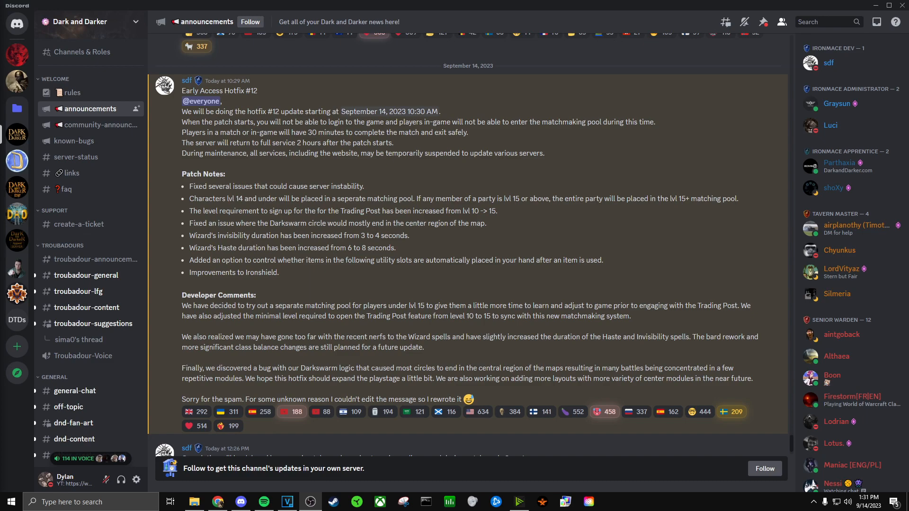
{"action": "left_click", "coordinate": [197, 426]}
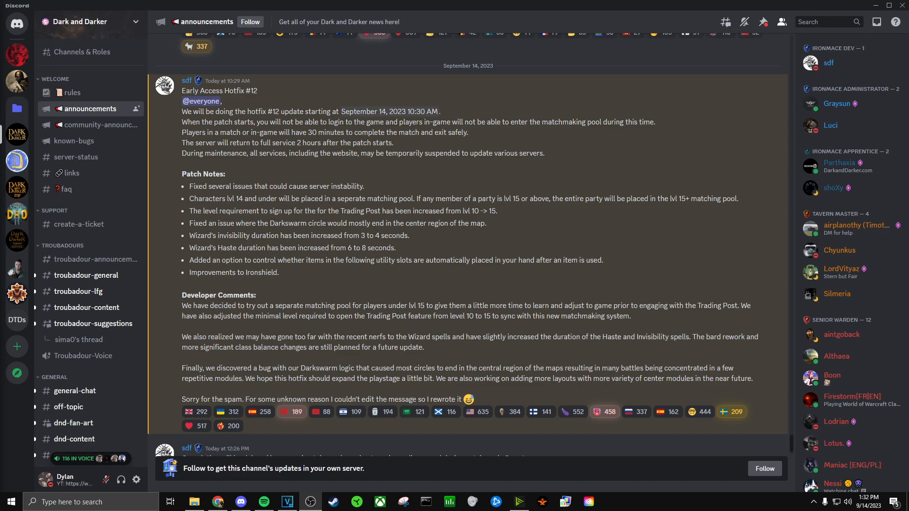
{"action": "left_click", "coordinate": [721, 412]}
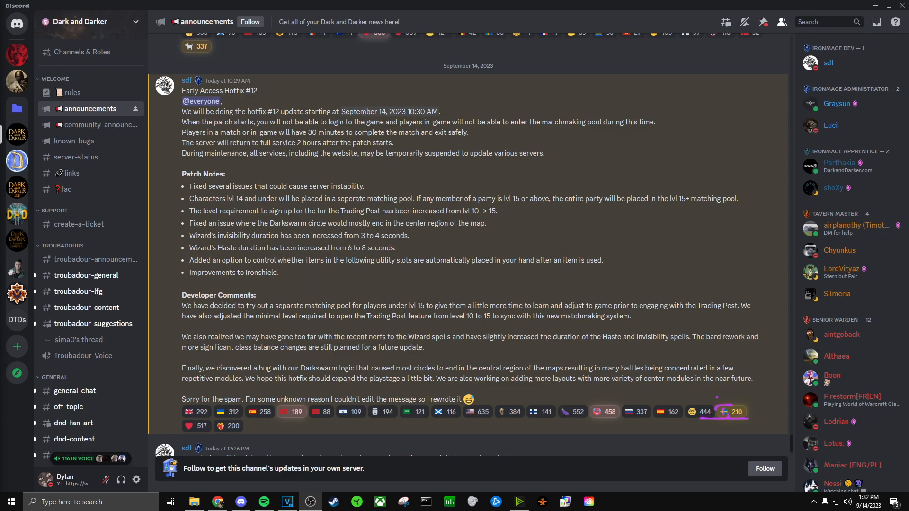